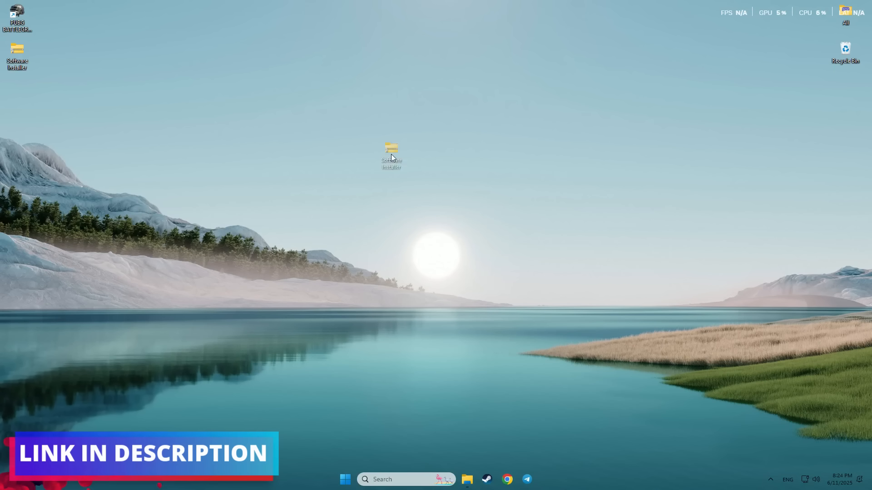
Extract the password-protected installer archive into a 'Software Installer' folder on the desktop.
drag(391, 157, 431, 247)
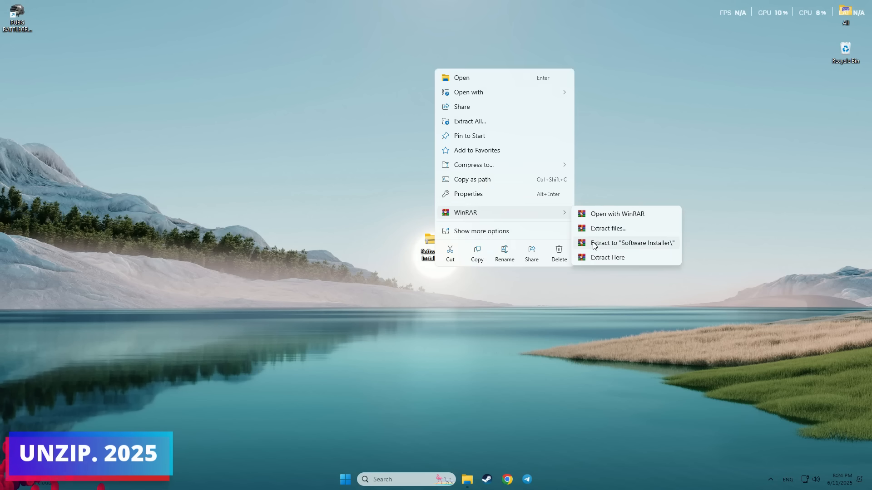
click(633, 243)
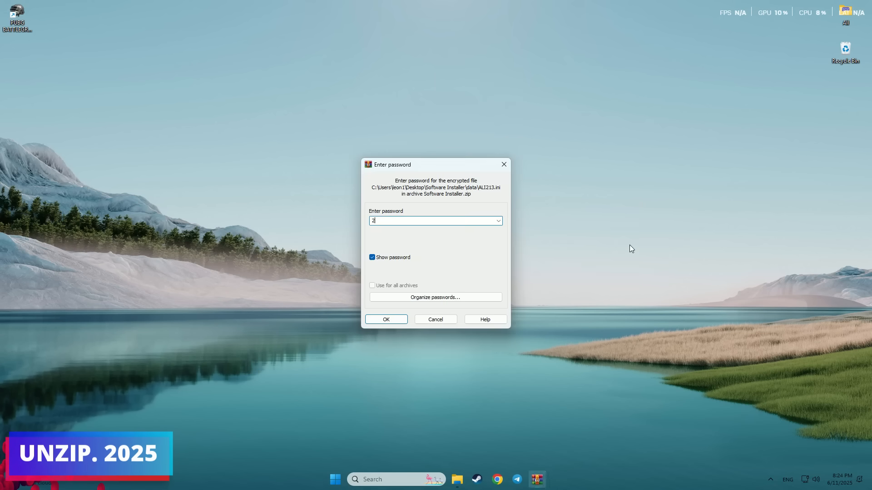
click(386, 319)
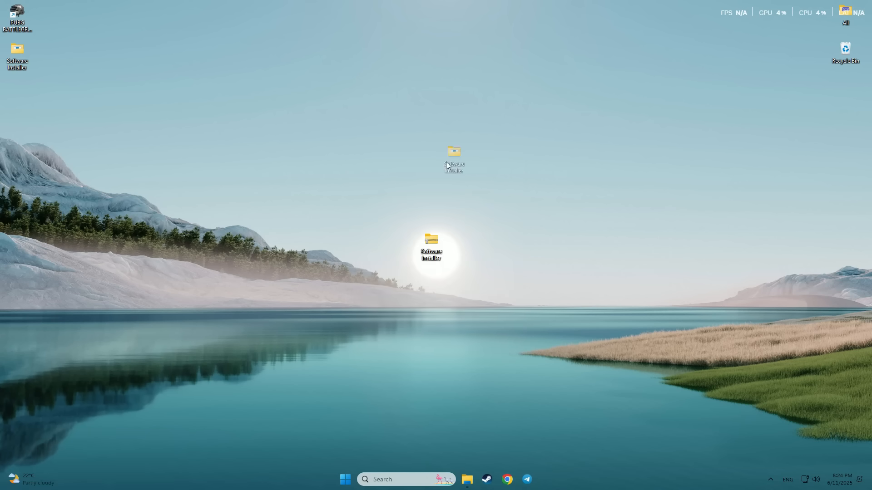
Open the 'Software Installer' folder and run setup.exe.
double_click(430, 245)
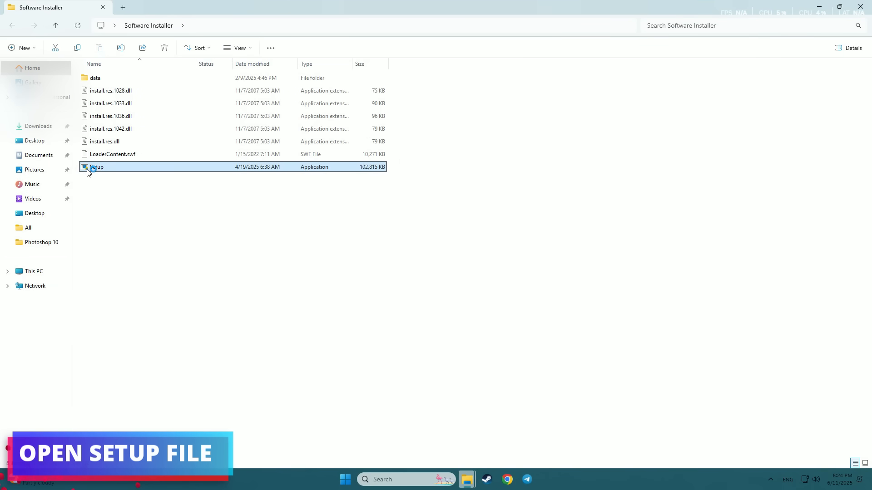
double_click(98, 167)
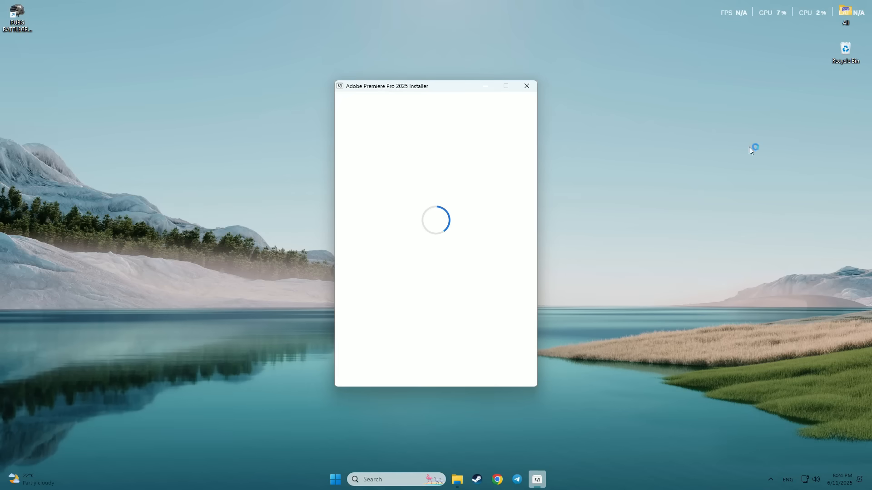
mouse_move(622, 298)
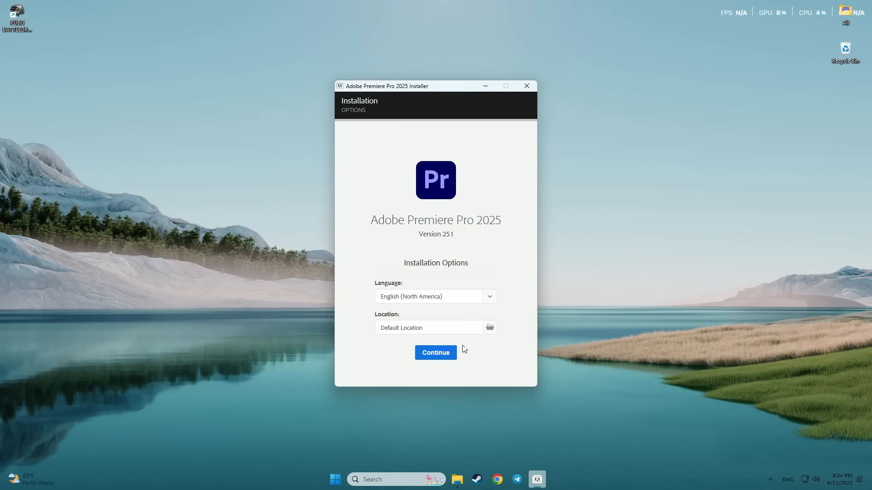
Install Premiere Pro 2025 in English (North America) to the default location.
click(436, 353)
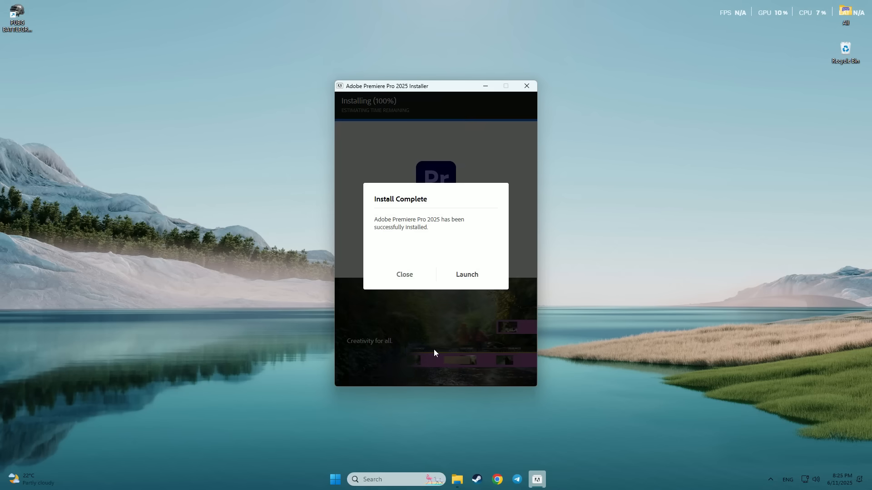
Launch Premiere Pro 2025 from the Install Complete dialog to reach New Project.
click(467, 275)
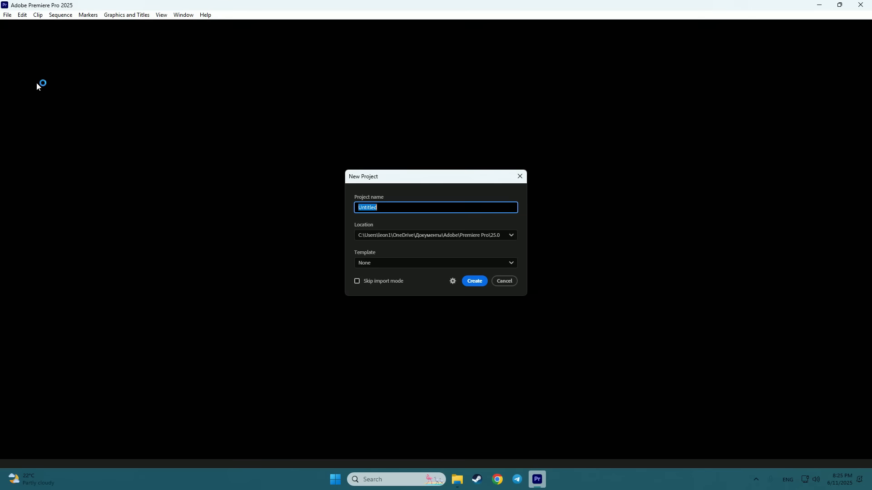
Create project '5151515' and import the three checked clips into Sequence 01.
click(474, 281)
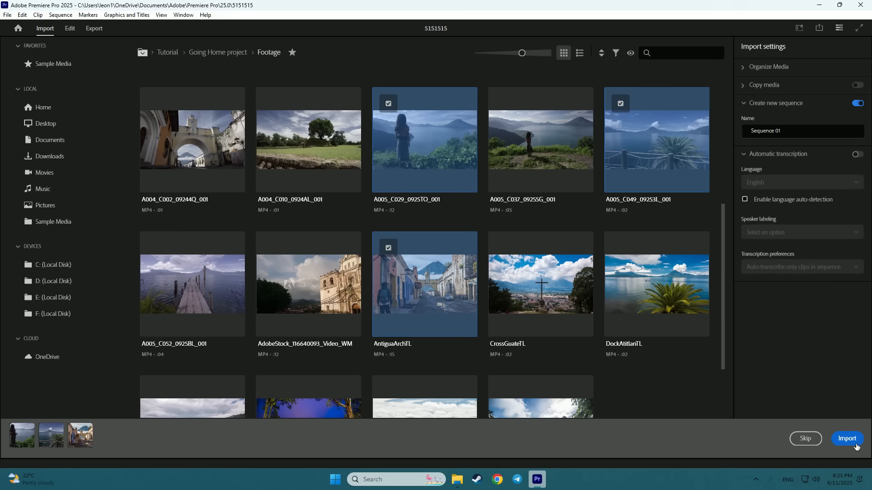
click(847, 439)
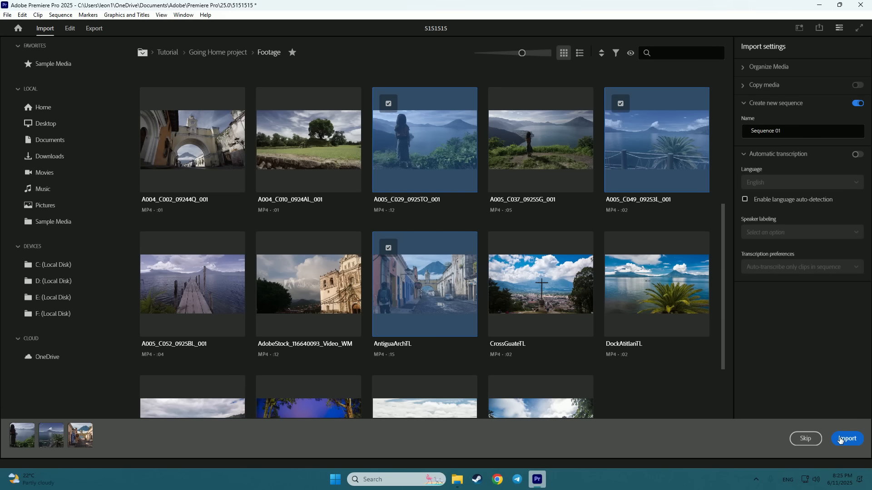
click(847, 438)
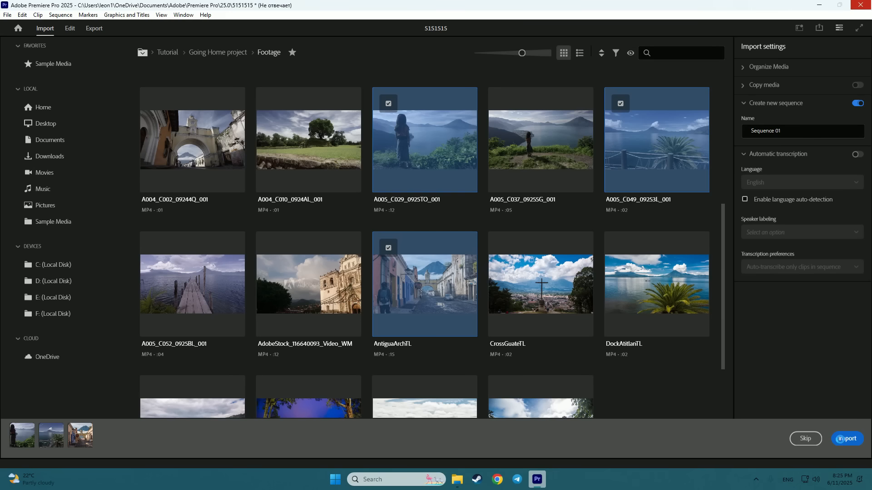